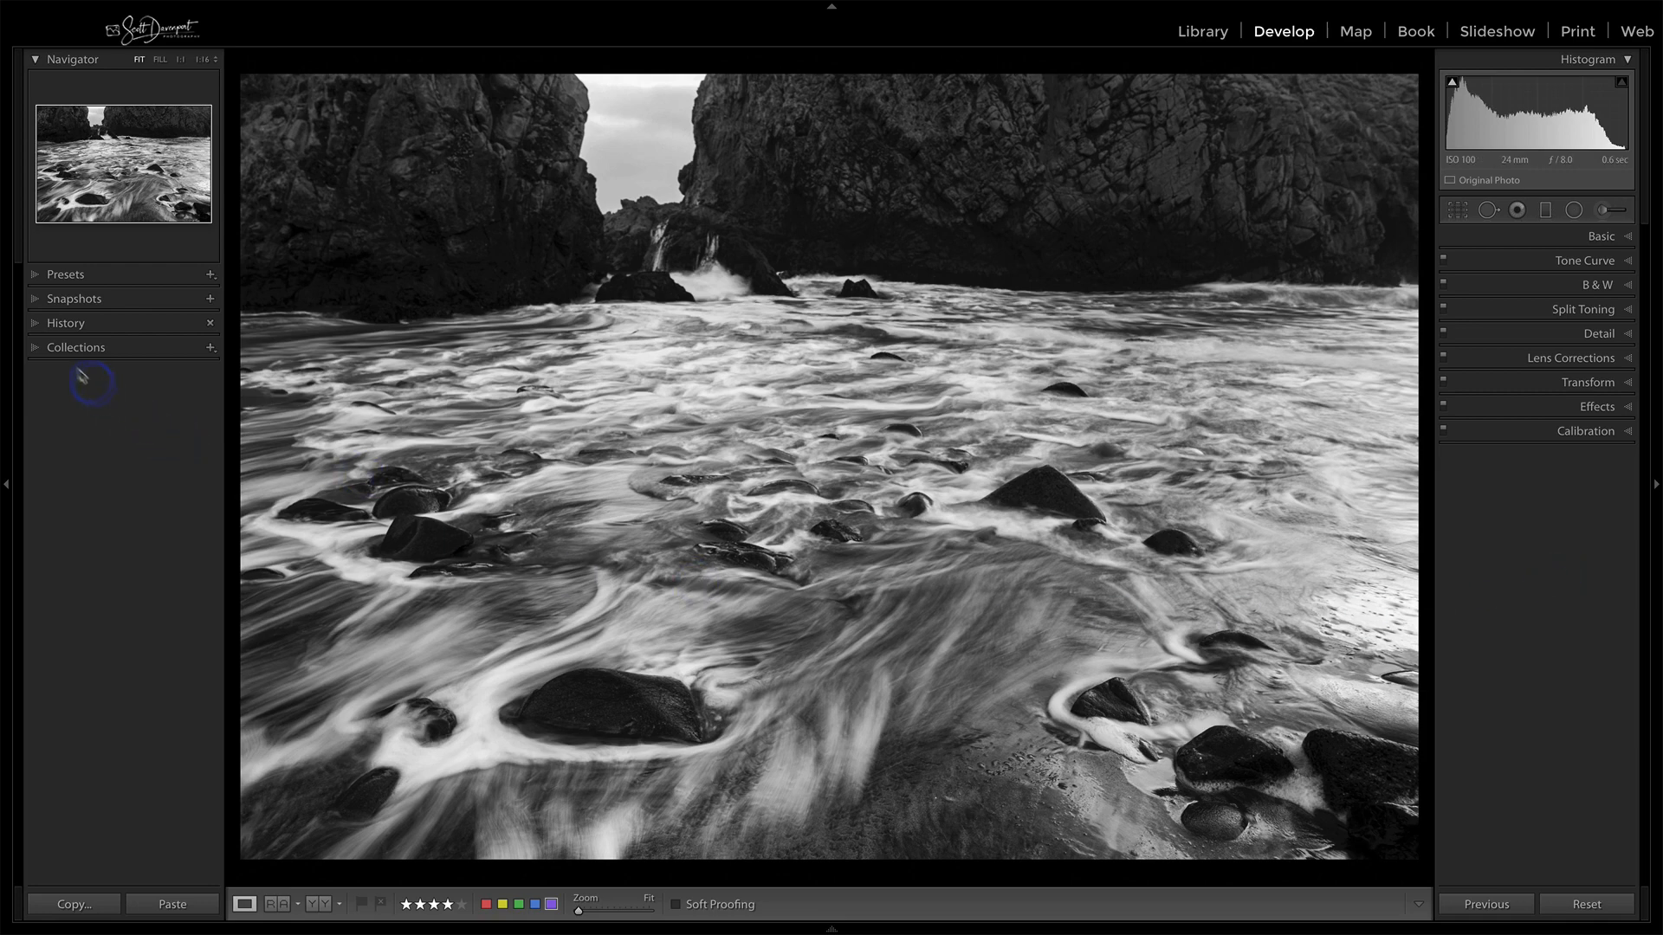
Scroll through the beach photo's History panel, then expand the Snapshots list
{"action": "left_click", "coordinate": [35, 324]}
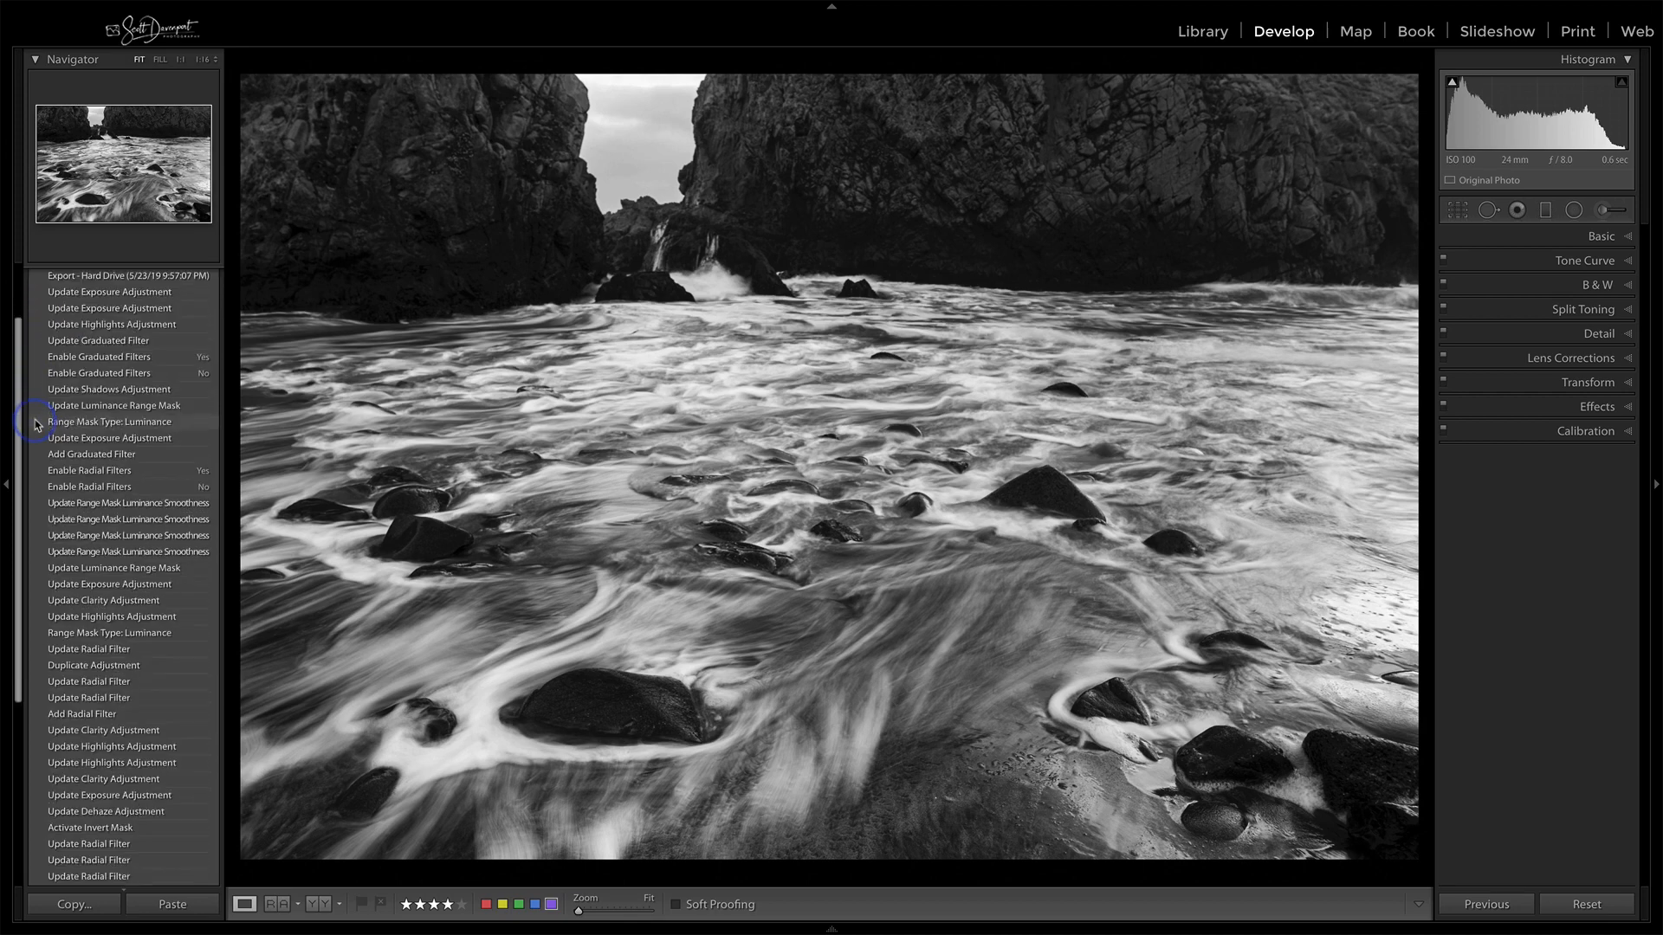
{"action": "scroll", "scroll_direction": "down", "scroll_amount": 3}
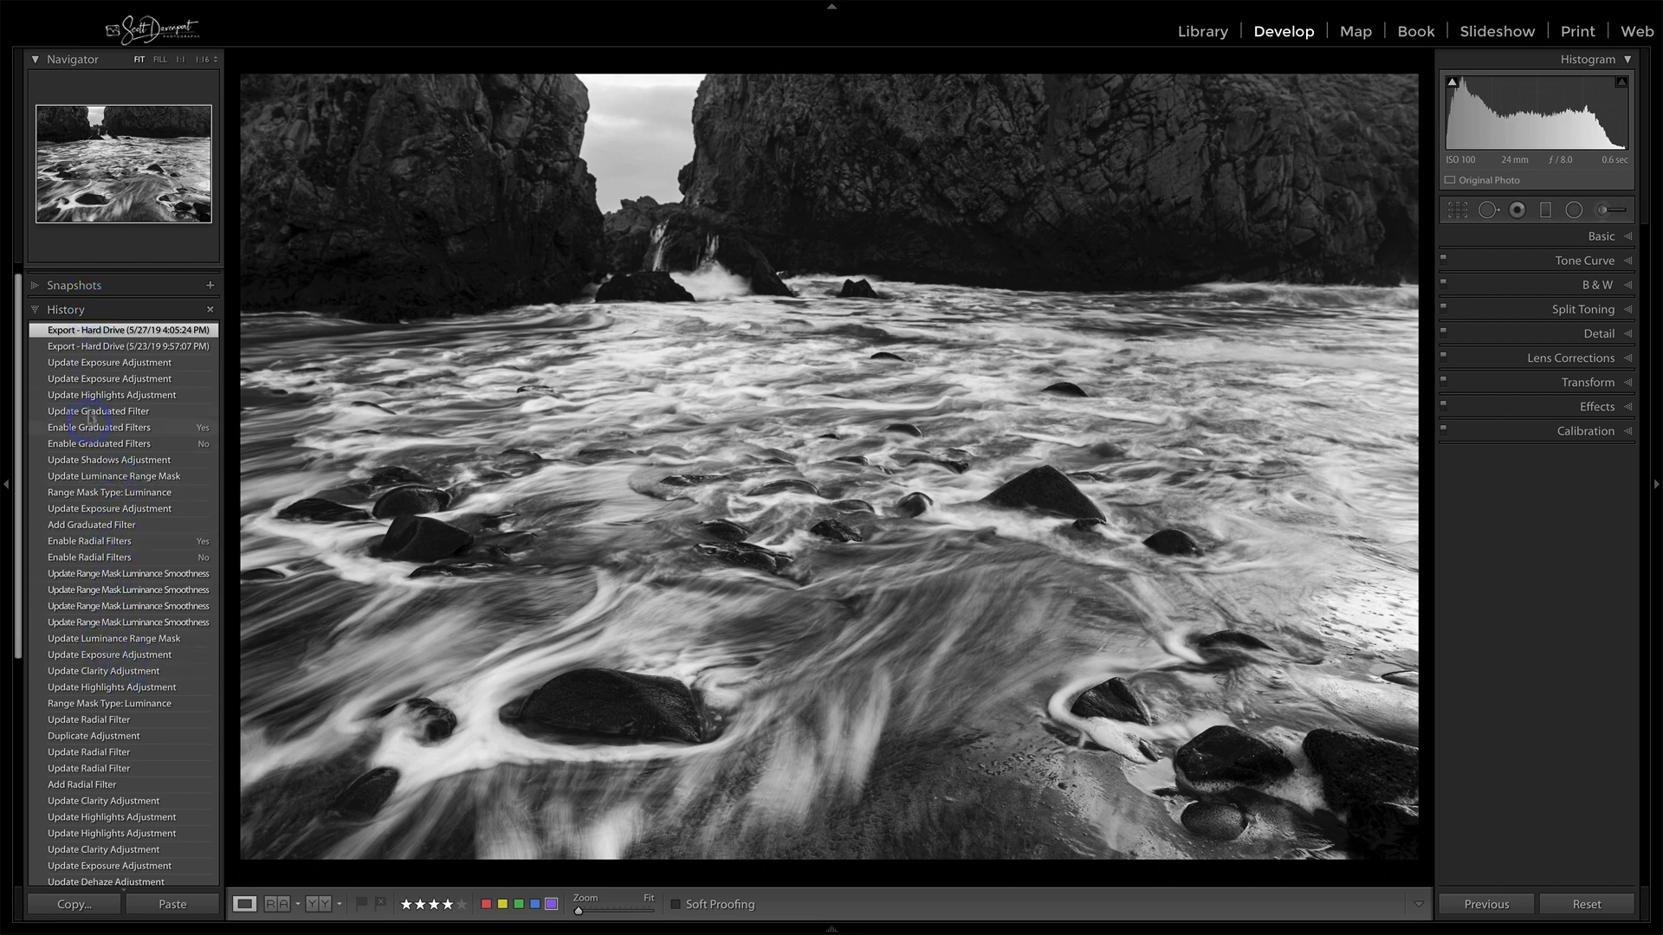
{"action": "left_click", "coordinate": [66, 273]}
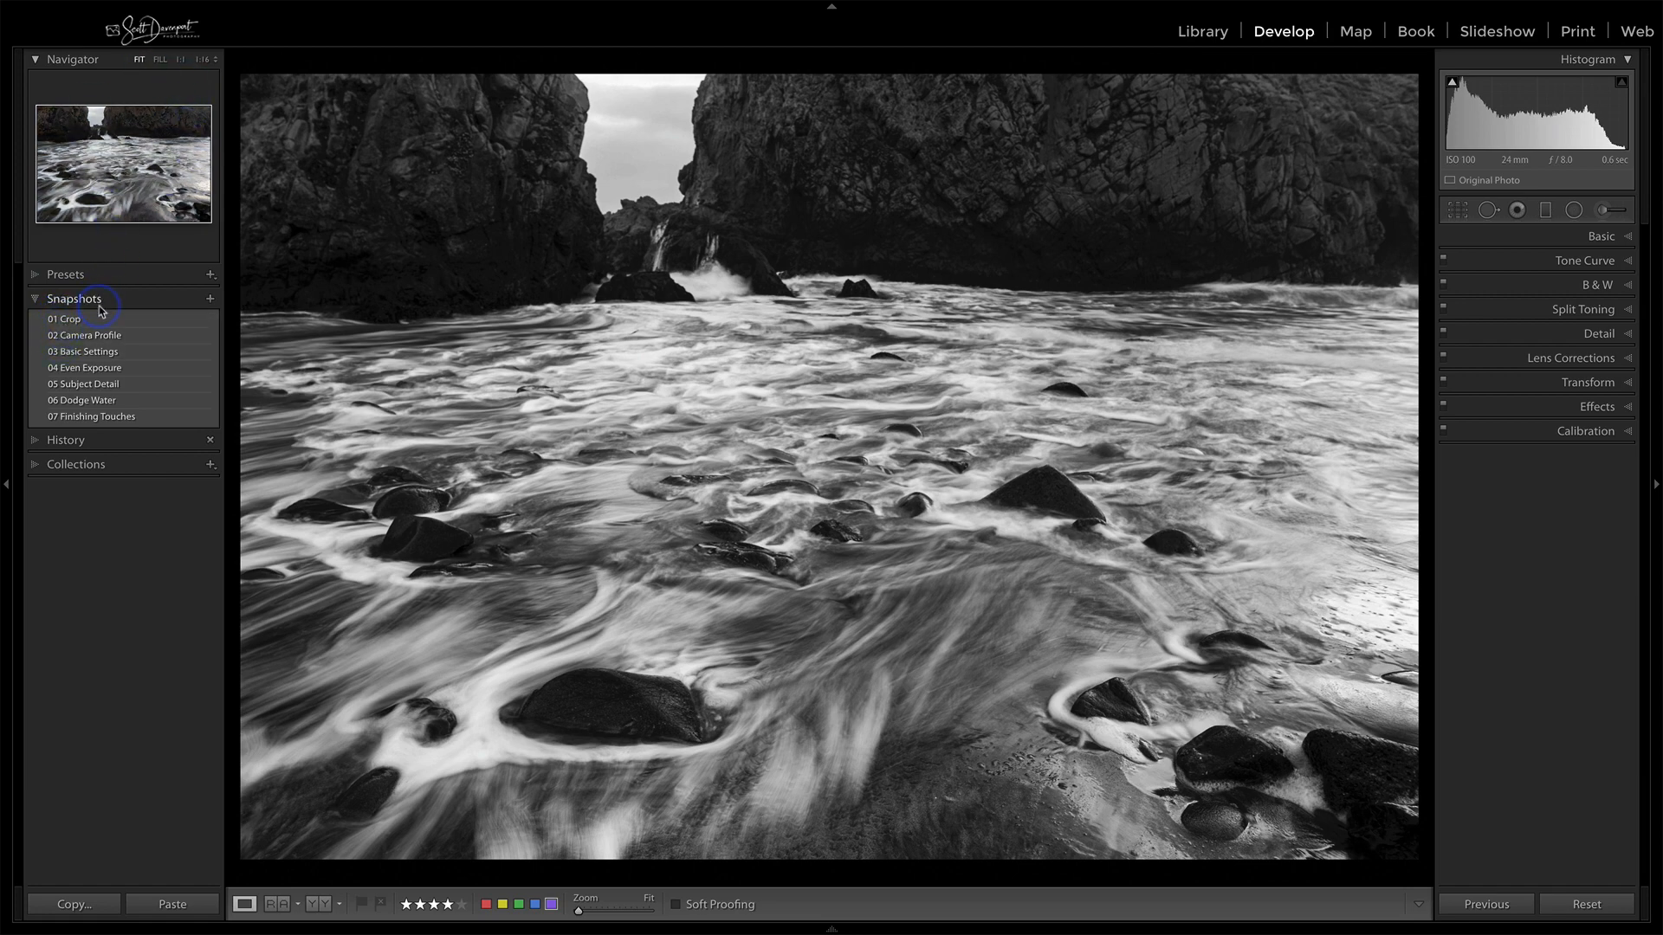
Load the 02 Camera Profile, 04 Even Exposure and 05 Subject Detail snapshots in turn
{"action": "left_click", "coordinate": [89, 335]}
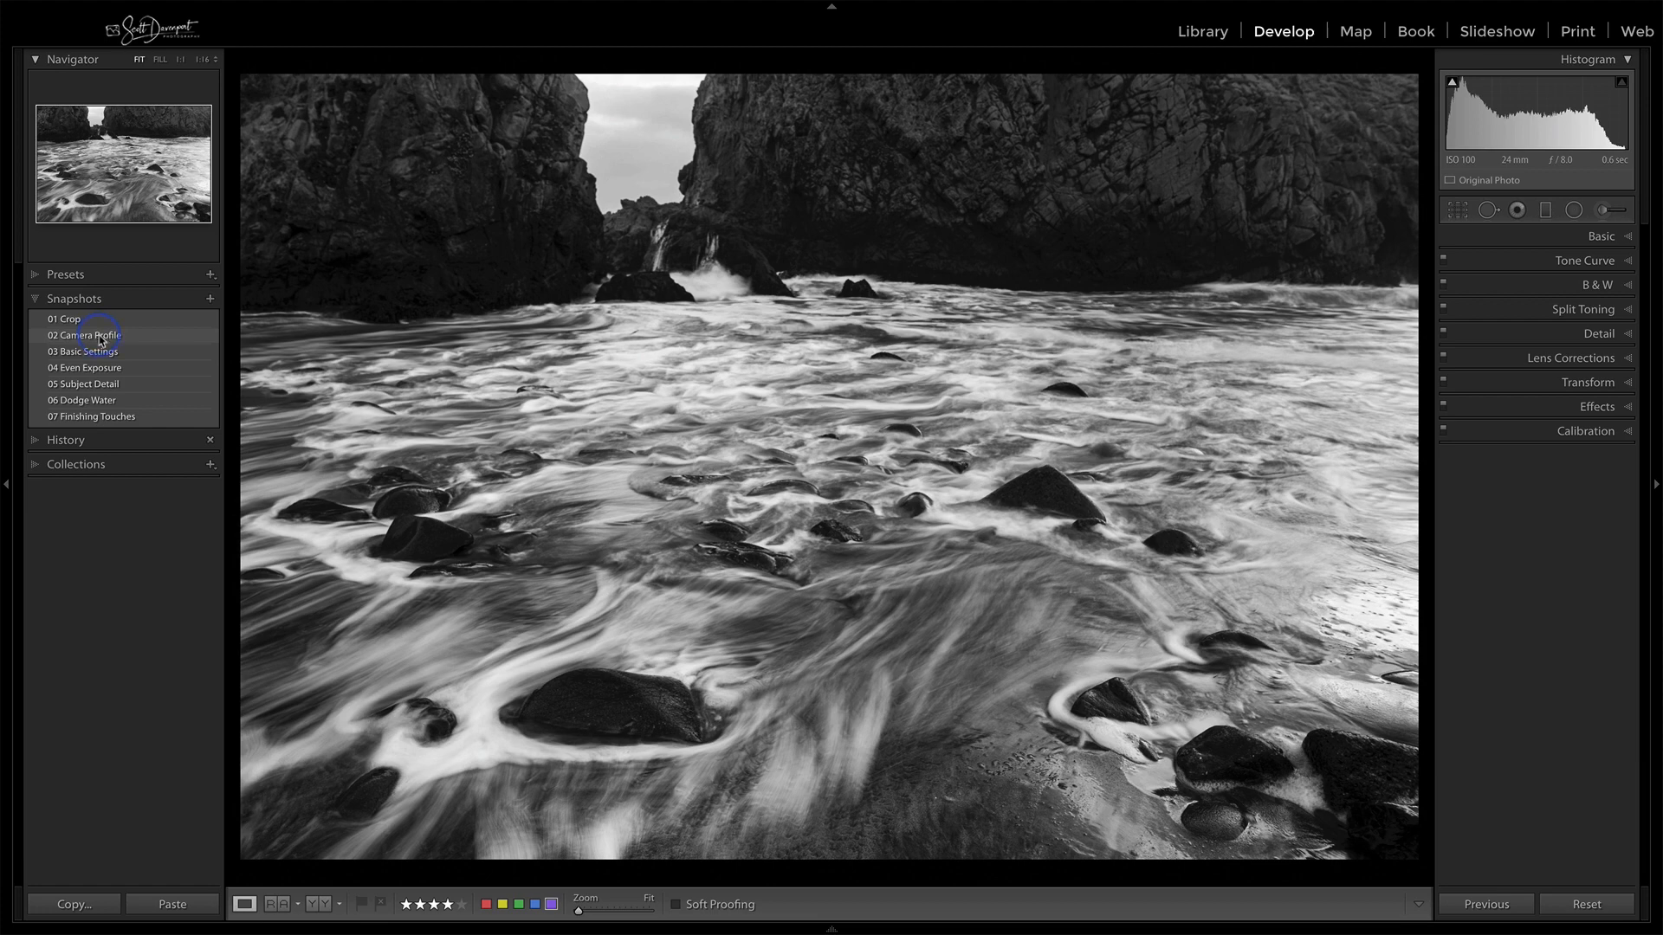
{"action": "left_click", "coordinate": [89, 367]}
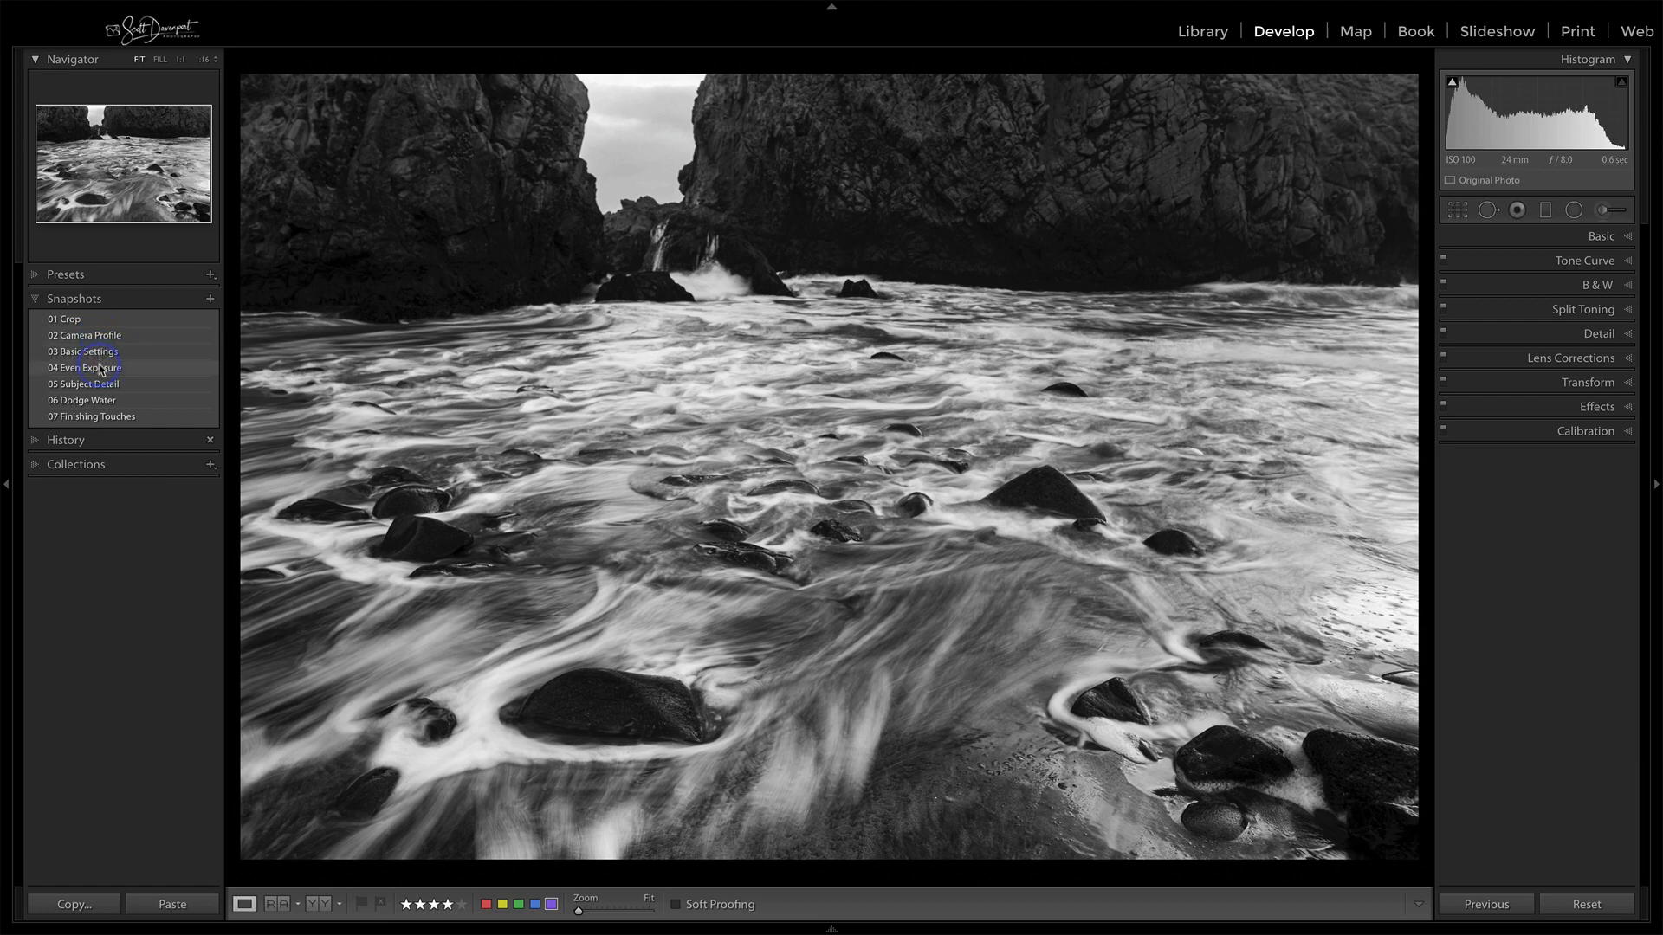
{"action": "left_click", "coordinate": [83, 383]}
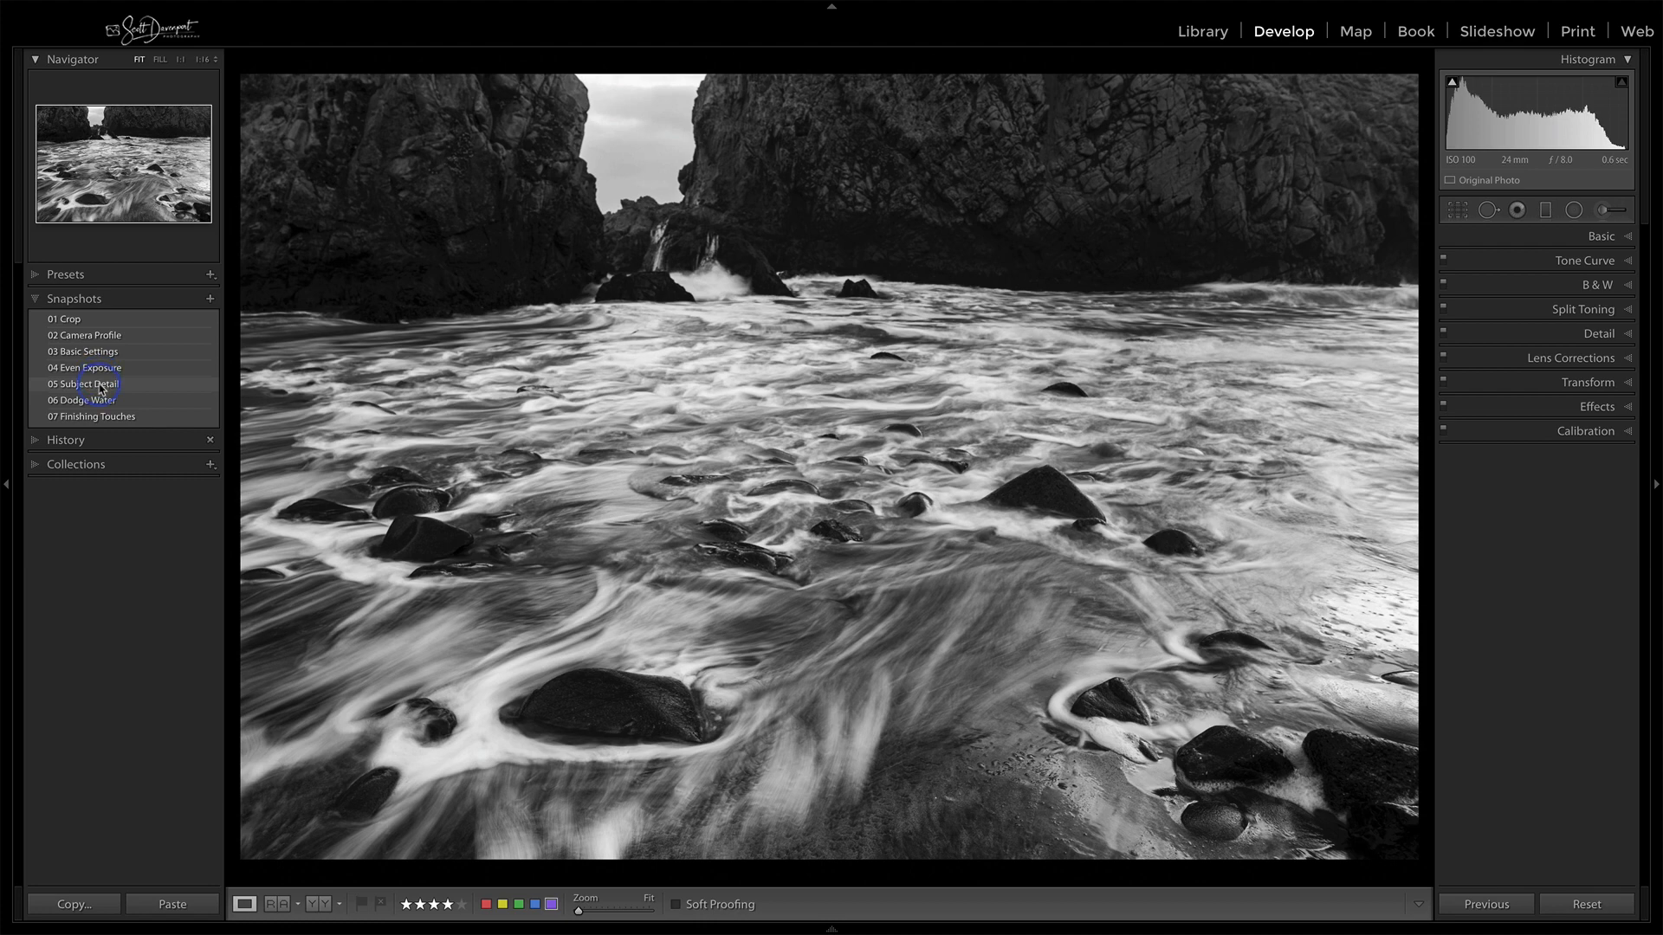
{"action": "left_click", "coordinate": [93, 416]}
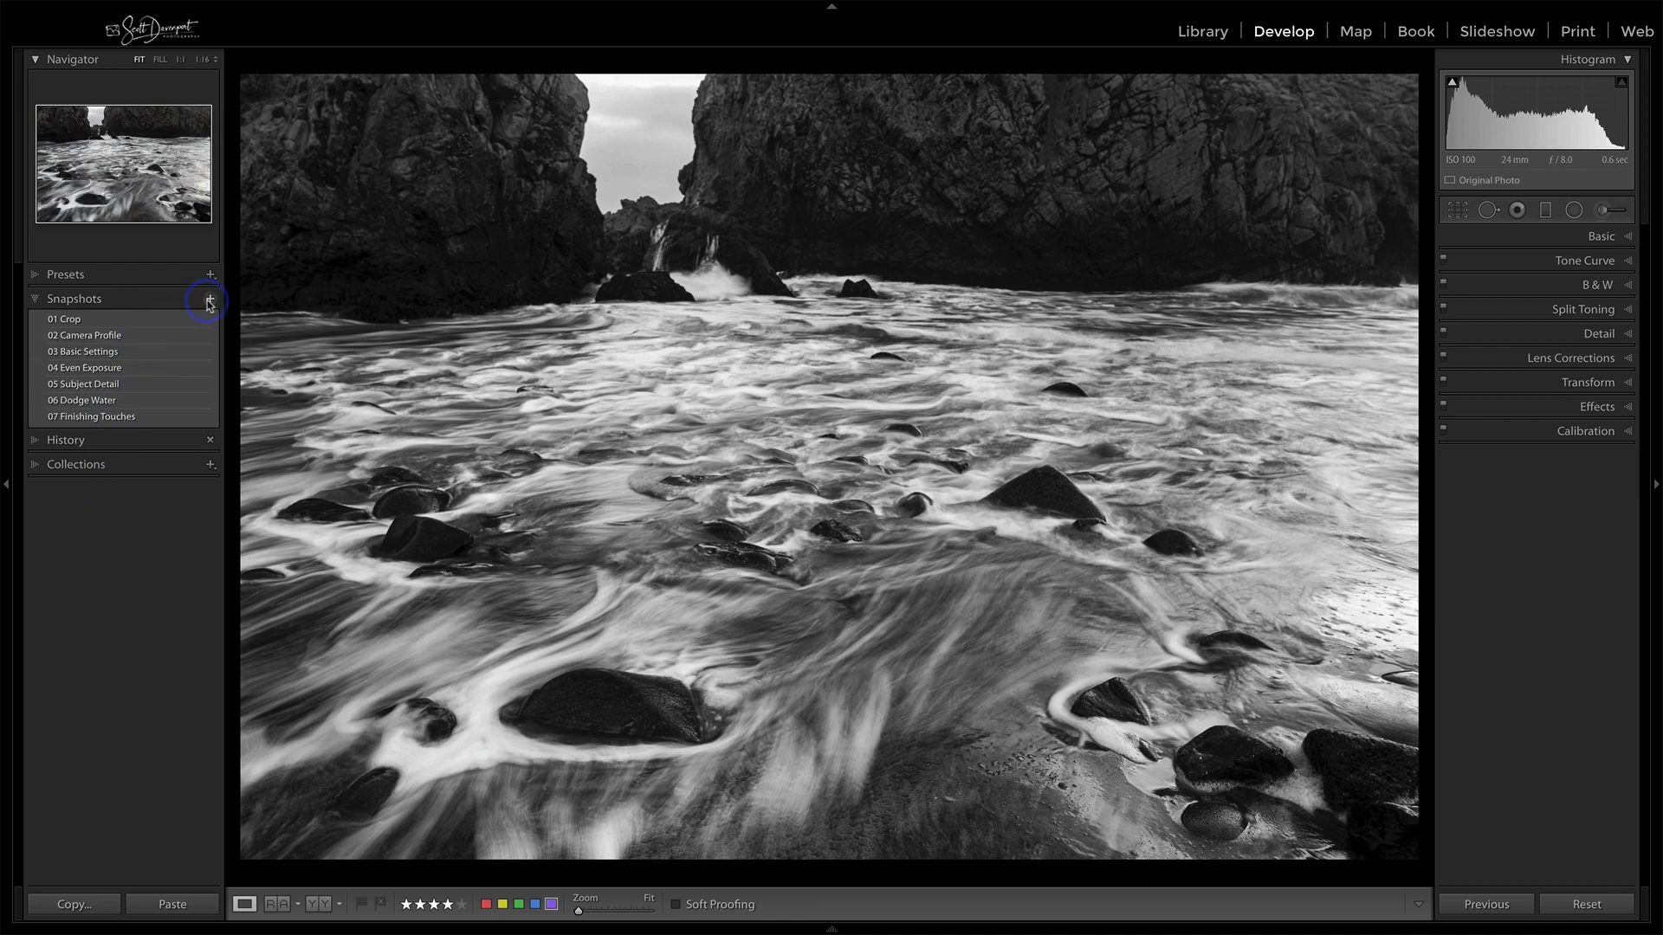
{"action": "left_click", "coordinate": [209, 303]}
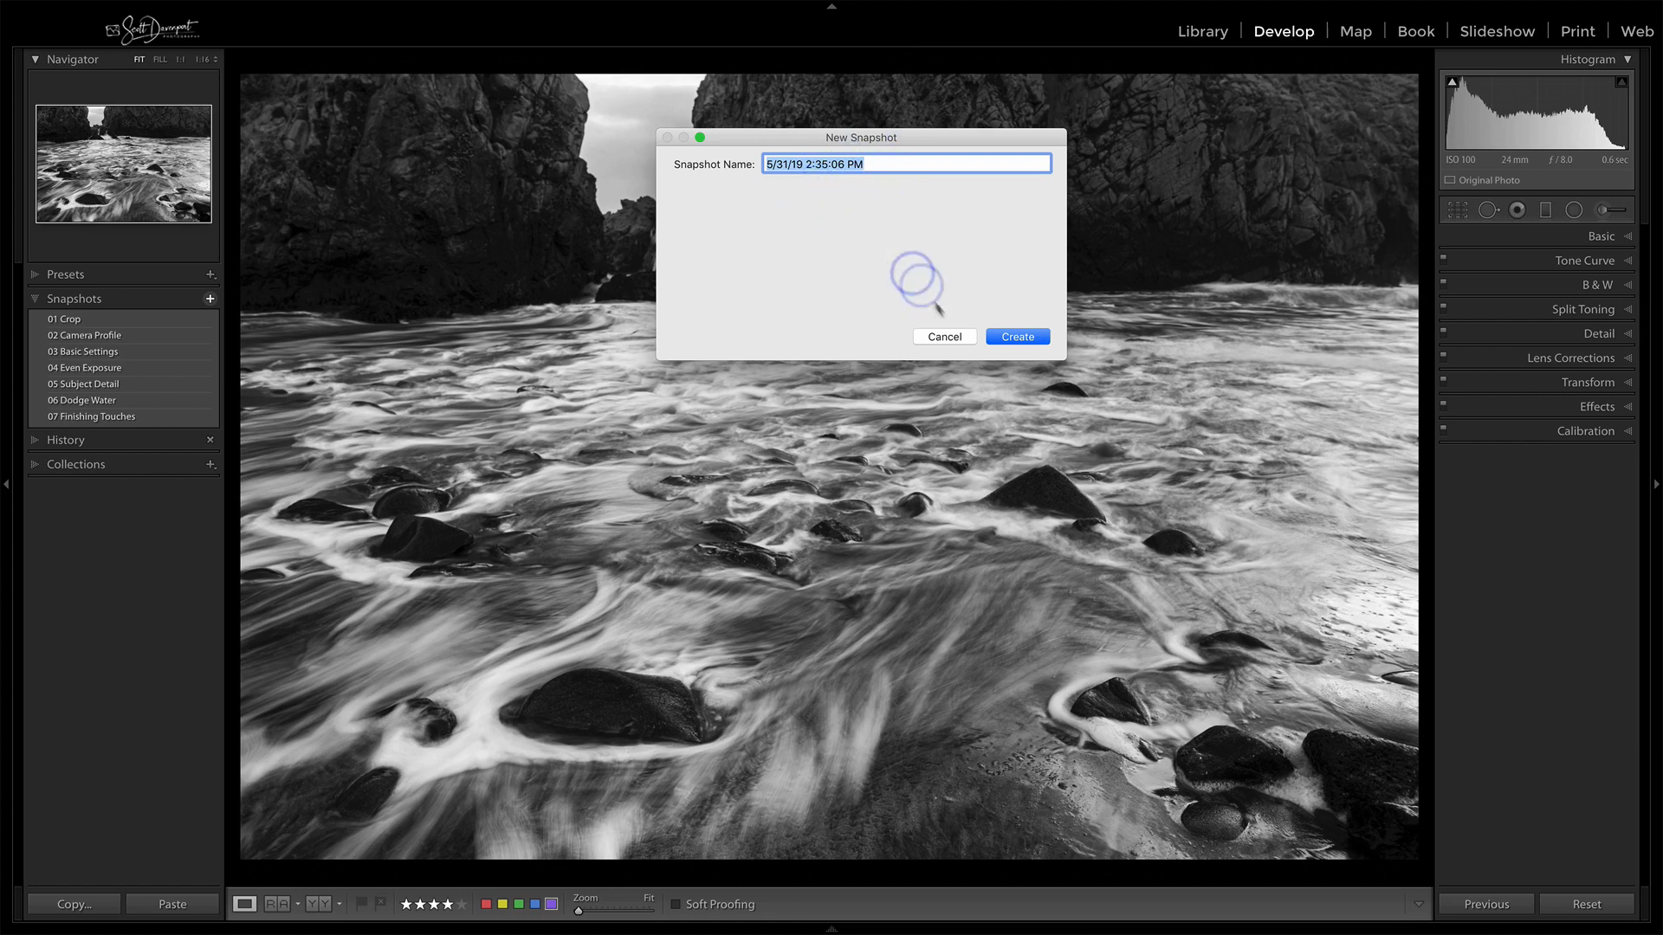
{"action": "left_click", "coordinate": [1015, 336]}
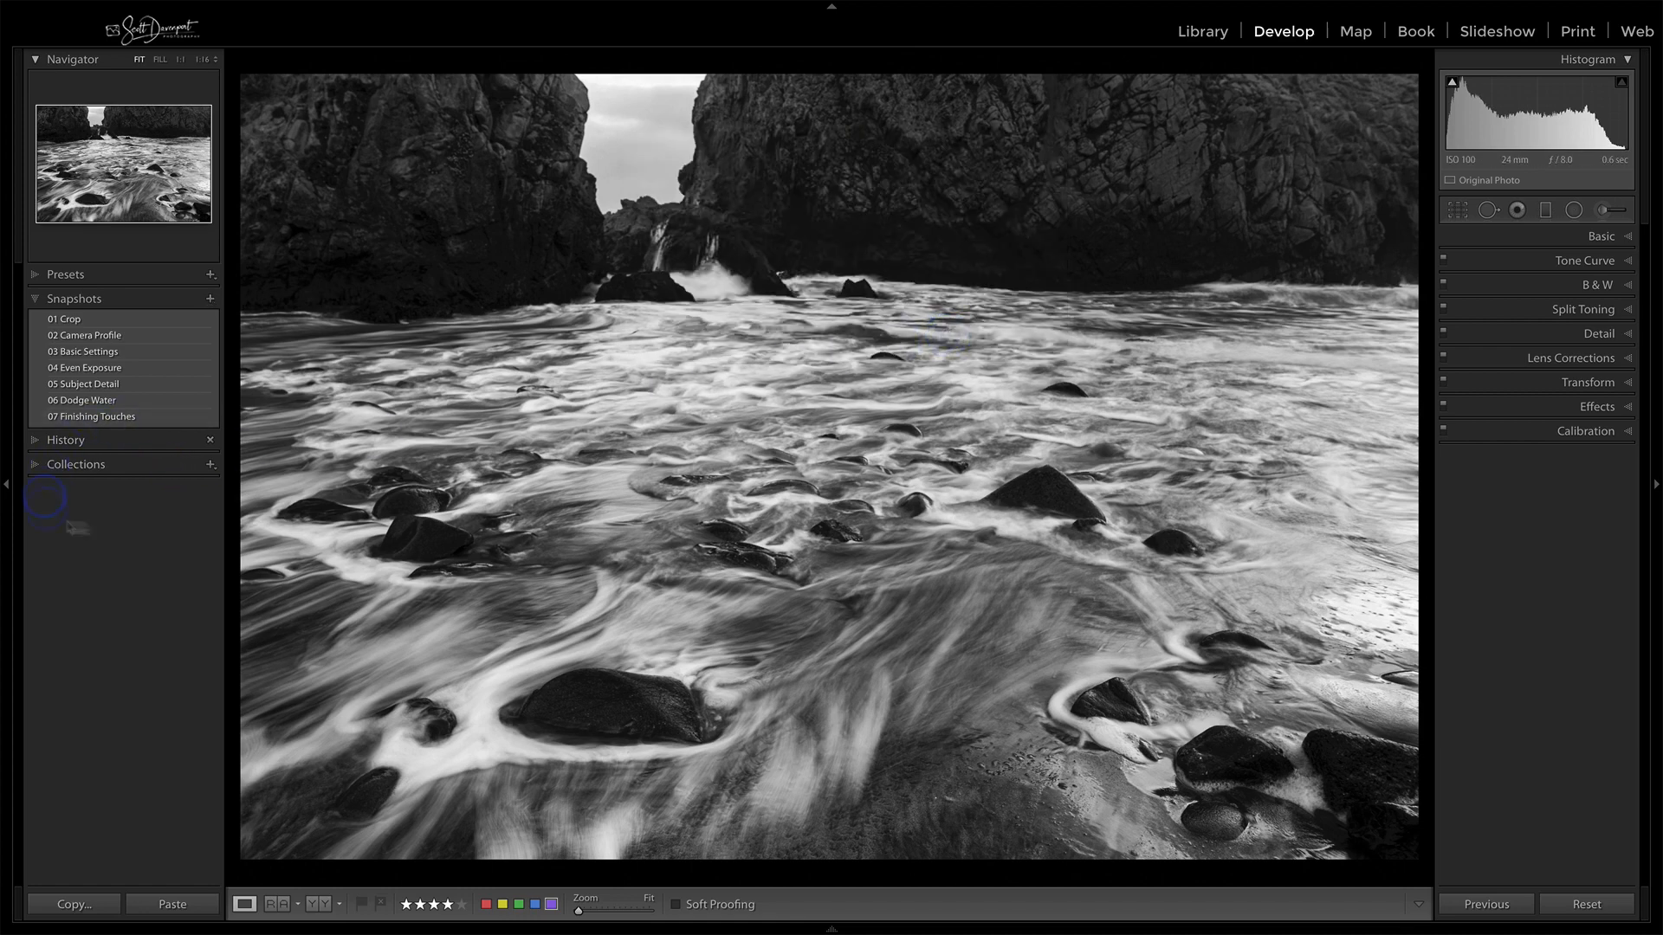
{"action": "left_click", "coordinate": [66, 440]}
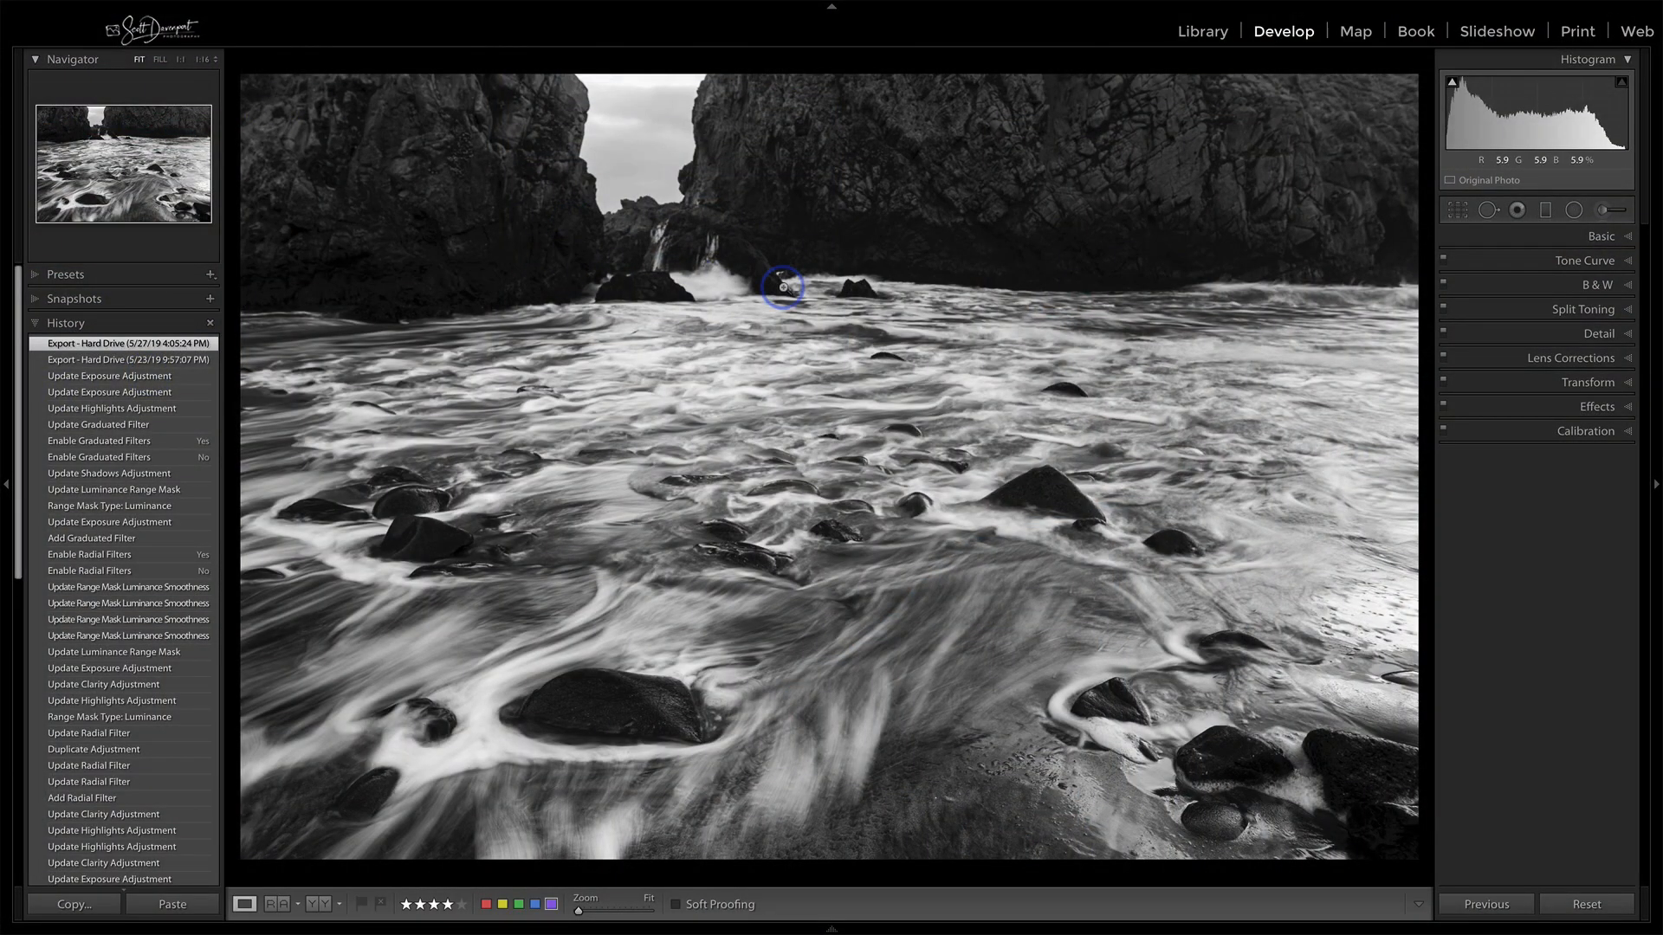
Bring up the beach photo's context menu to create a virtual copy
{"action": "right_click", "coordinate": [783, 287]}
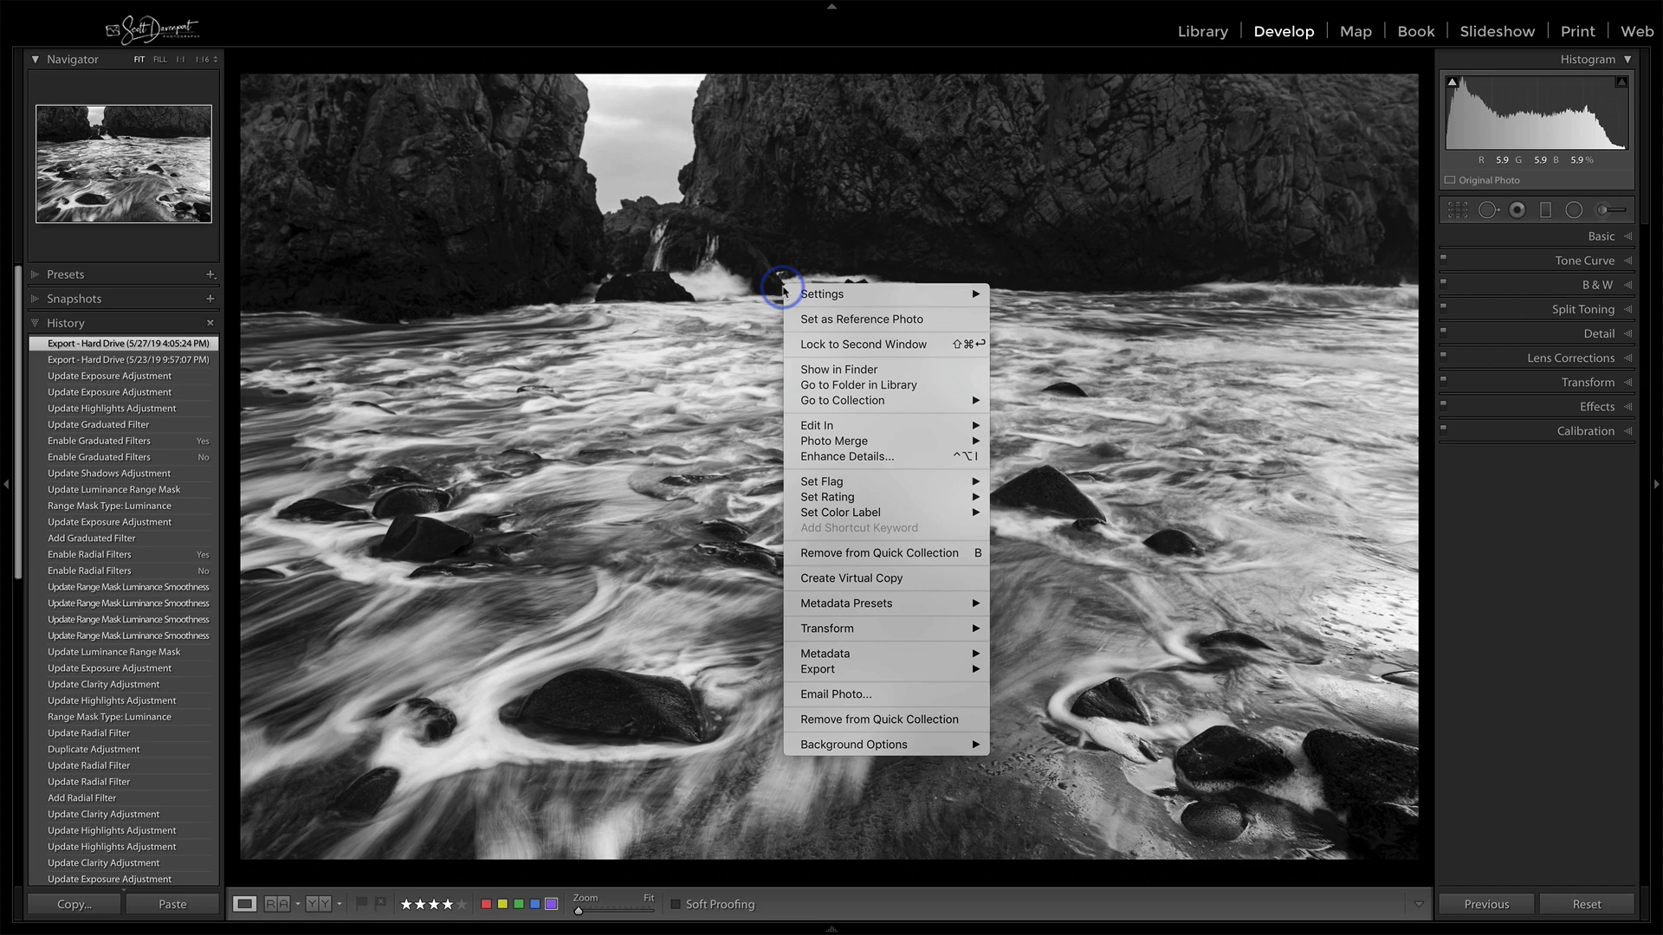
{"action": "mouse_move", "coordinate": [888, 577]}
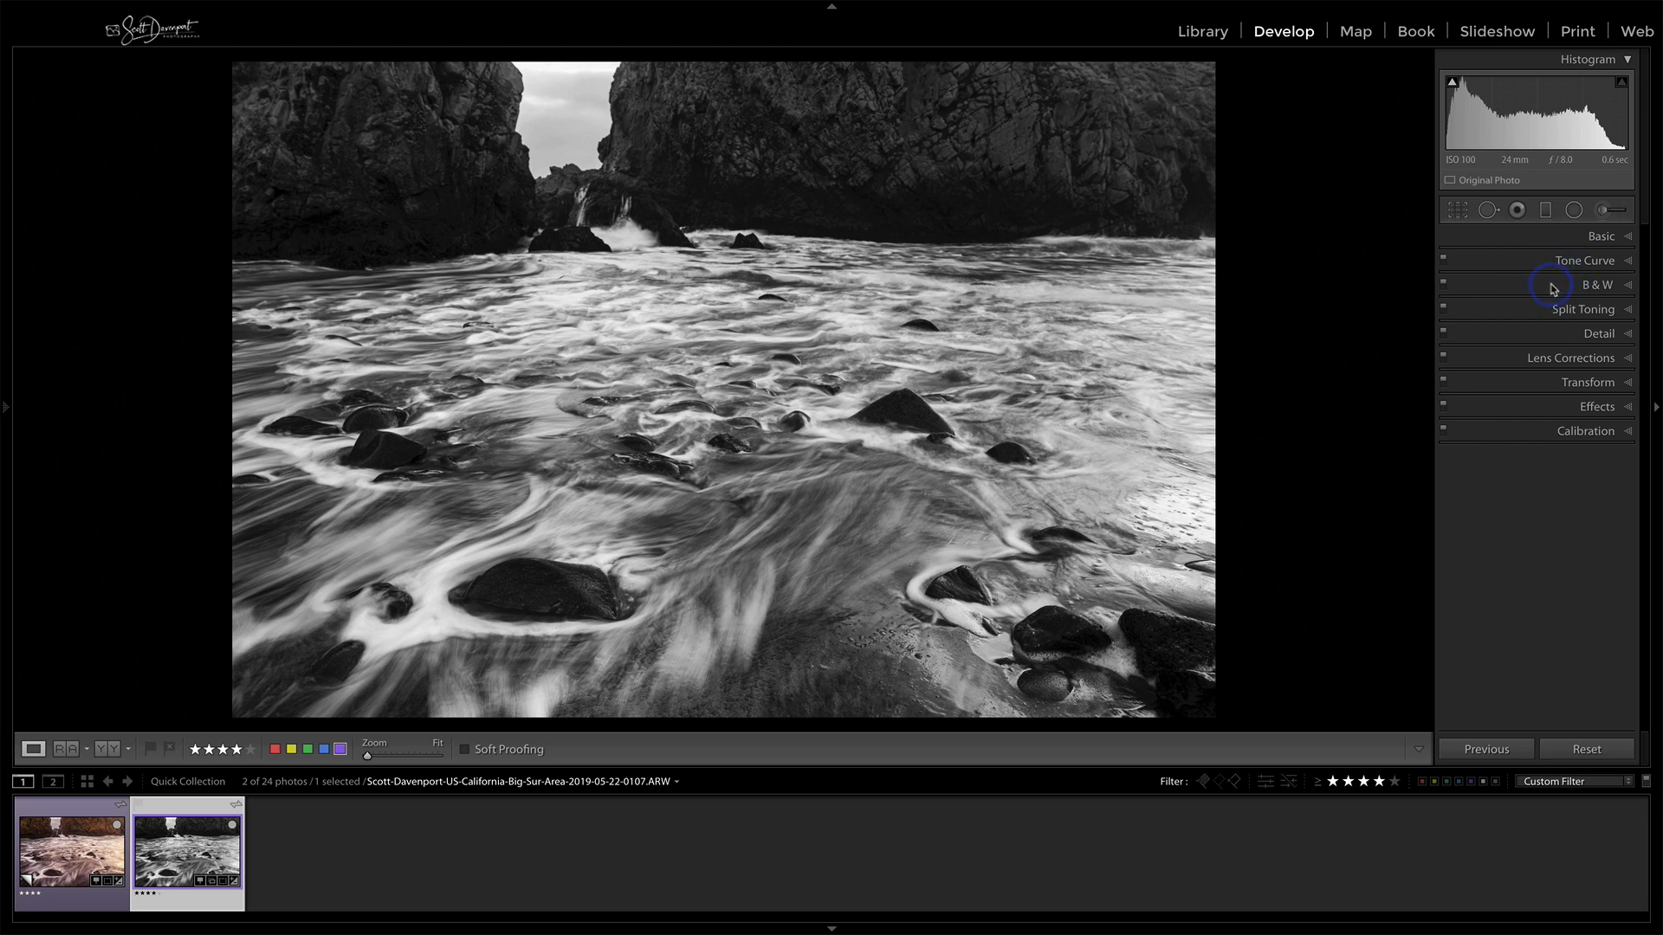
Expand the B & W and Basic panels, view the warm copy, then show the black-and-white original
{"action": "left_click", "coordinate": [1597, 284]}
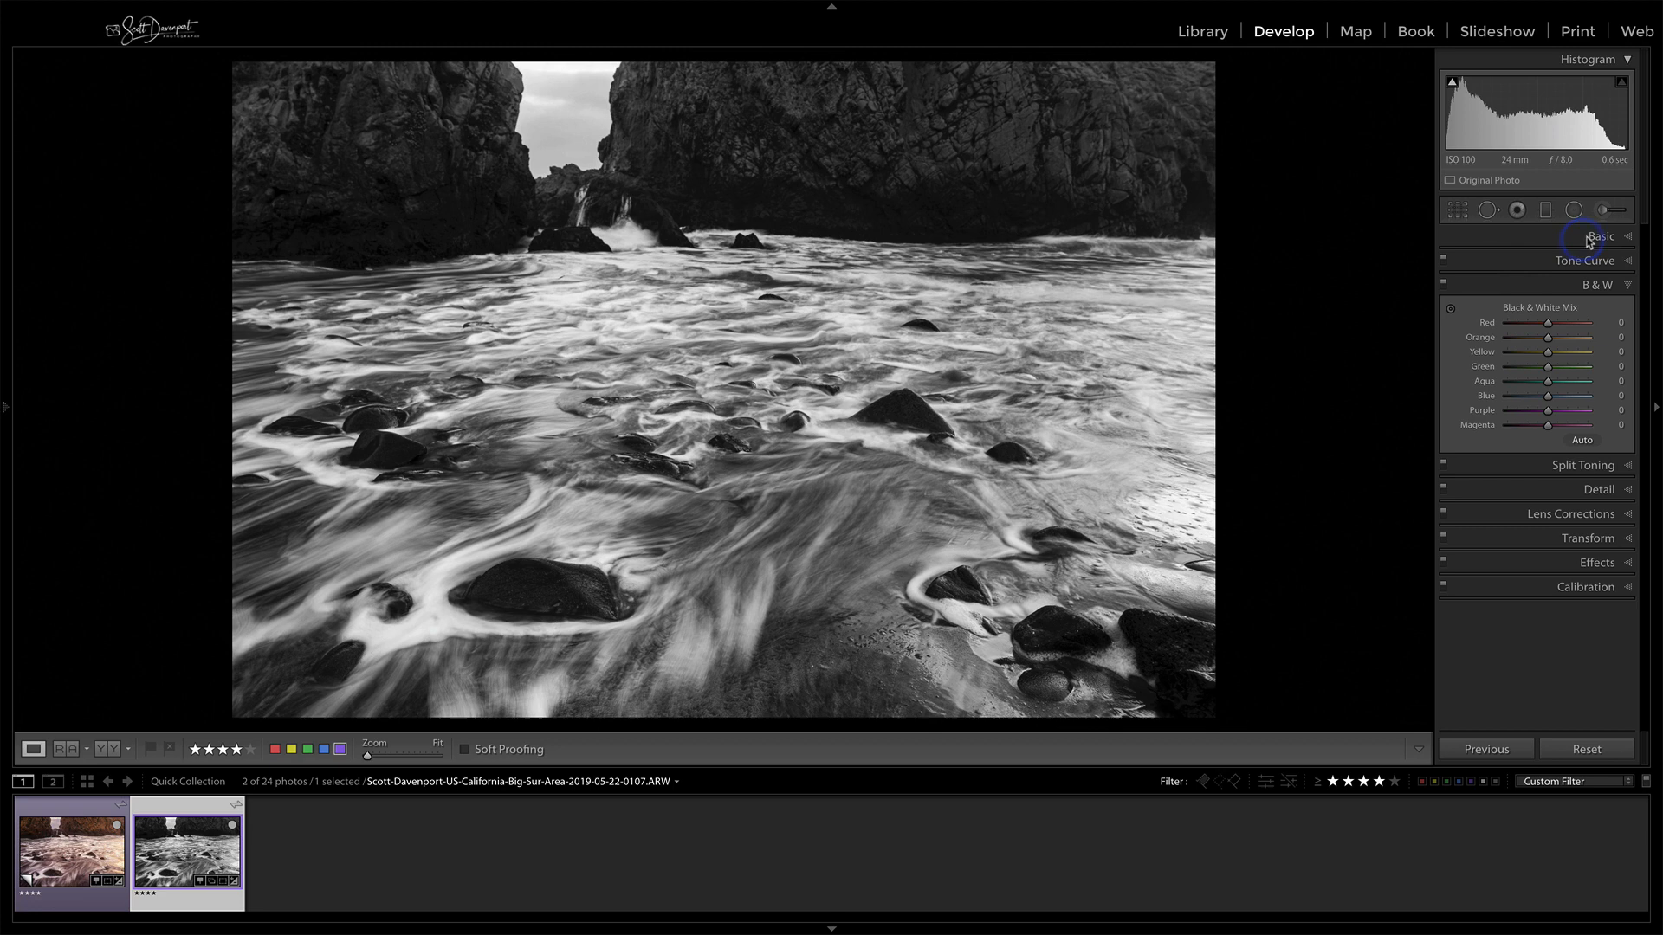
{"action": "left_click", "coordinate": [1600, 236]}
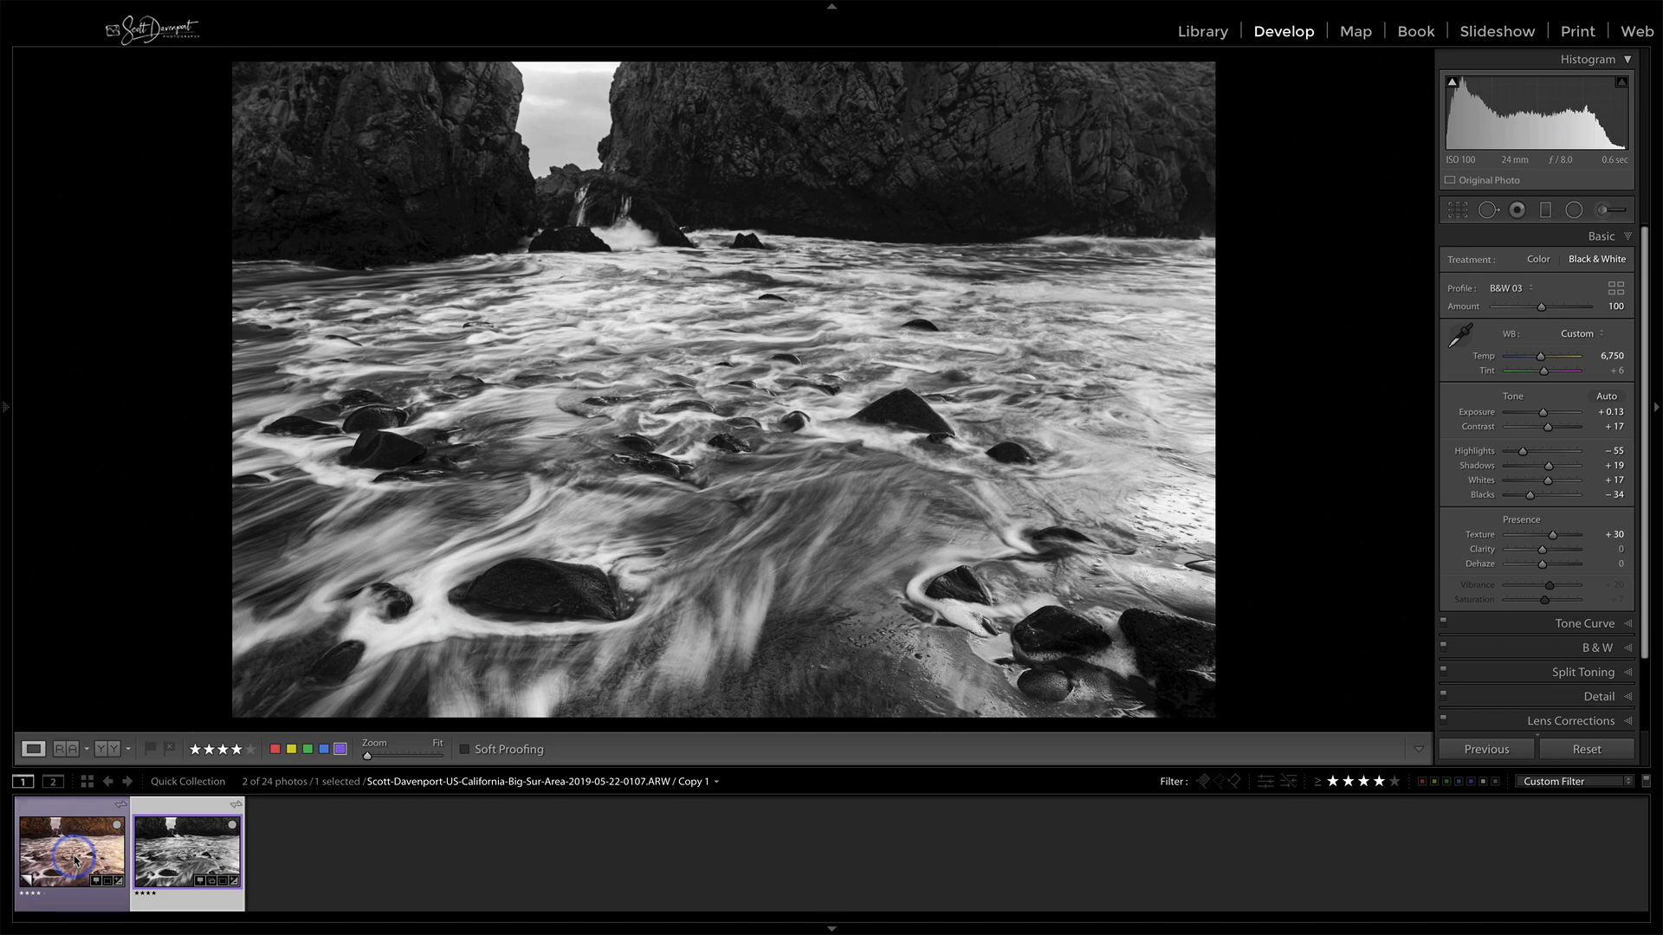
{"action": "left_click", "coordinate": [1536, 259]}
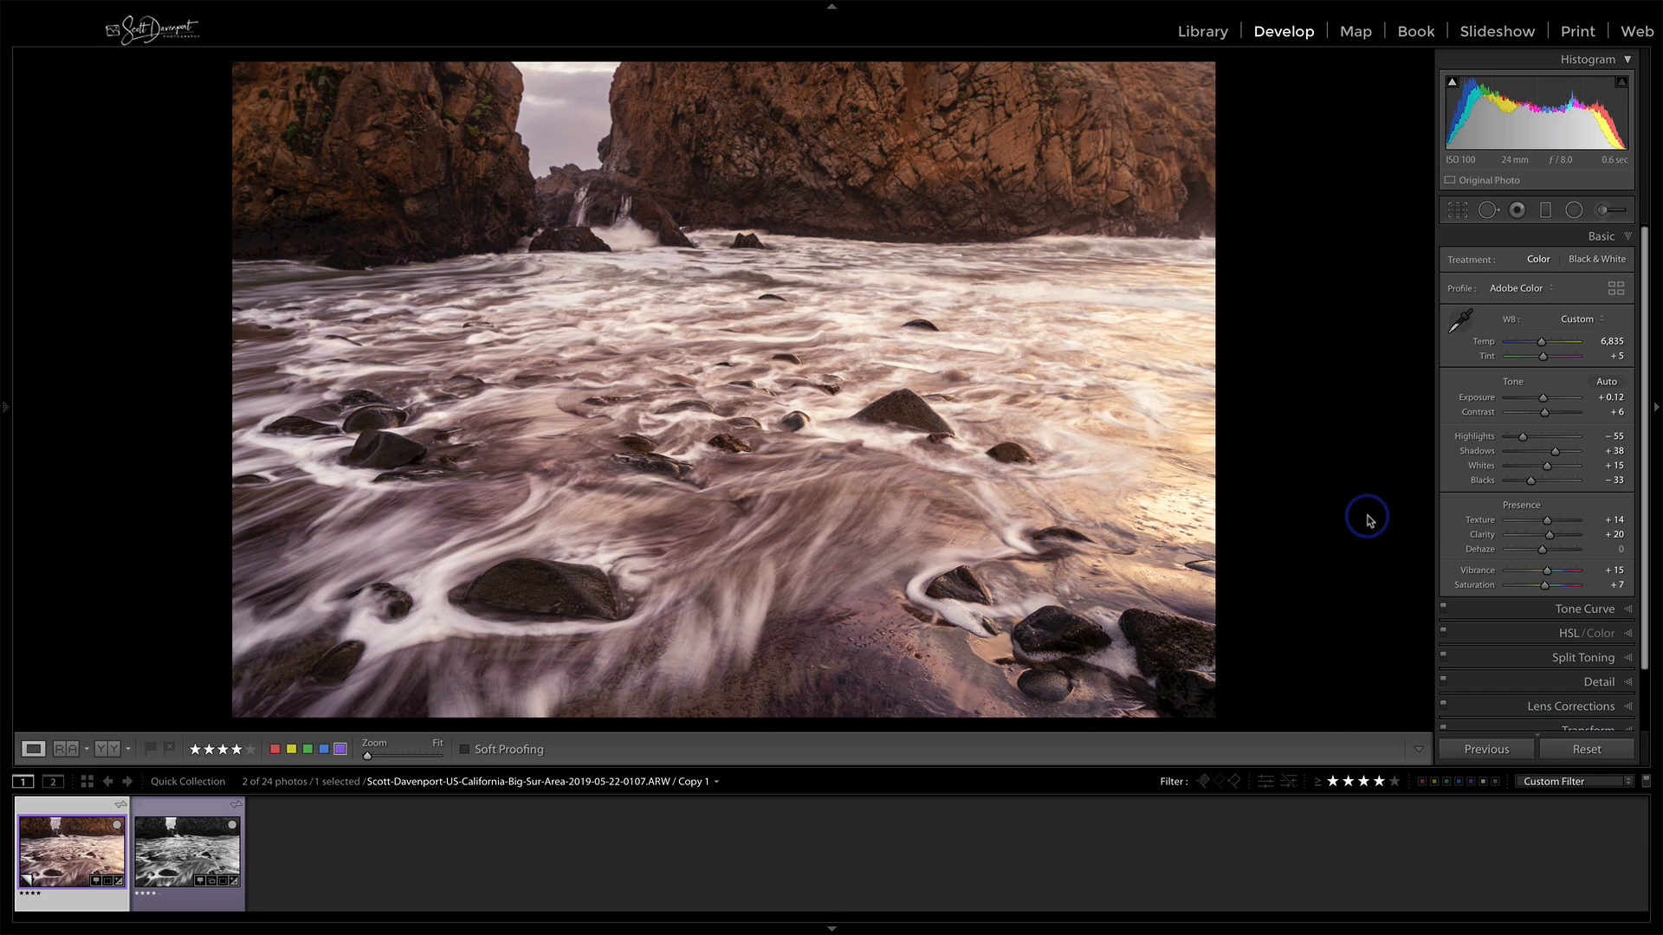
{"action": "mouse_move", "coordinate": [864, 389]}
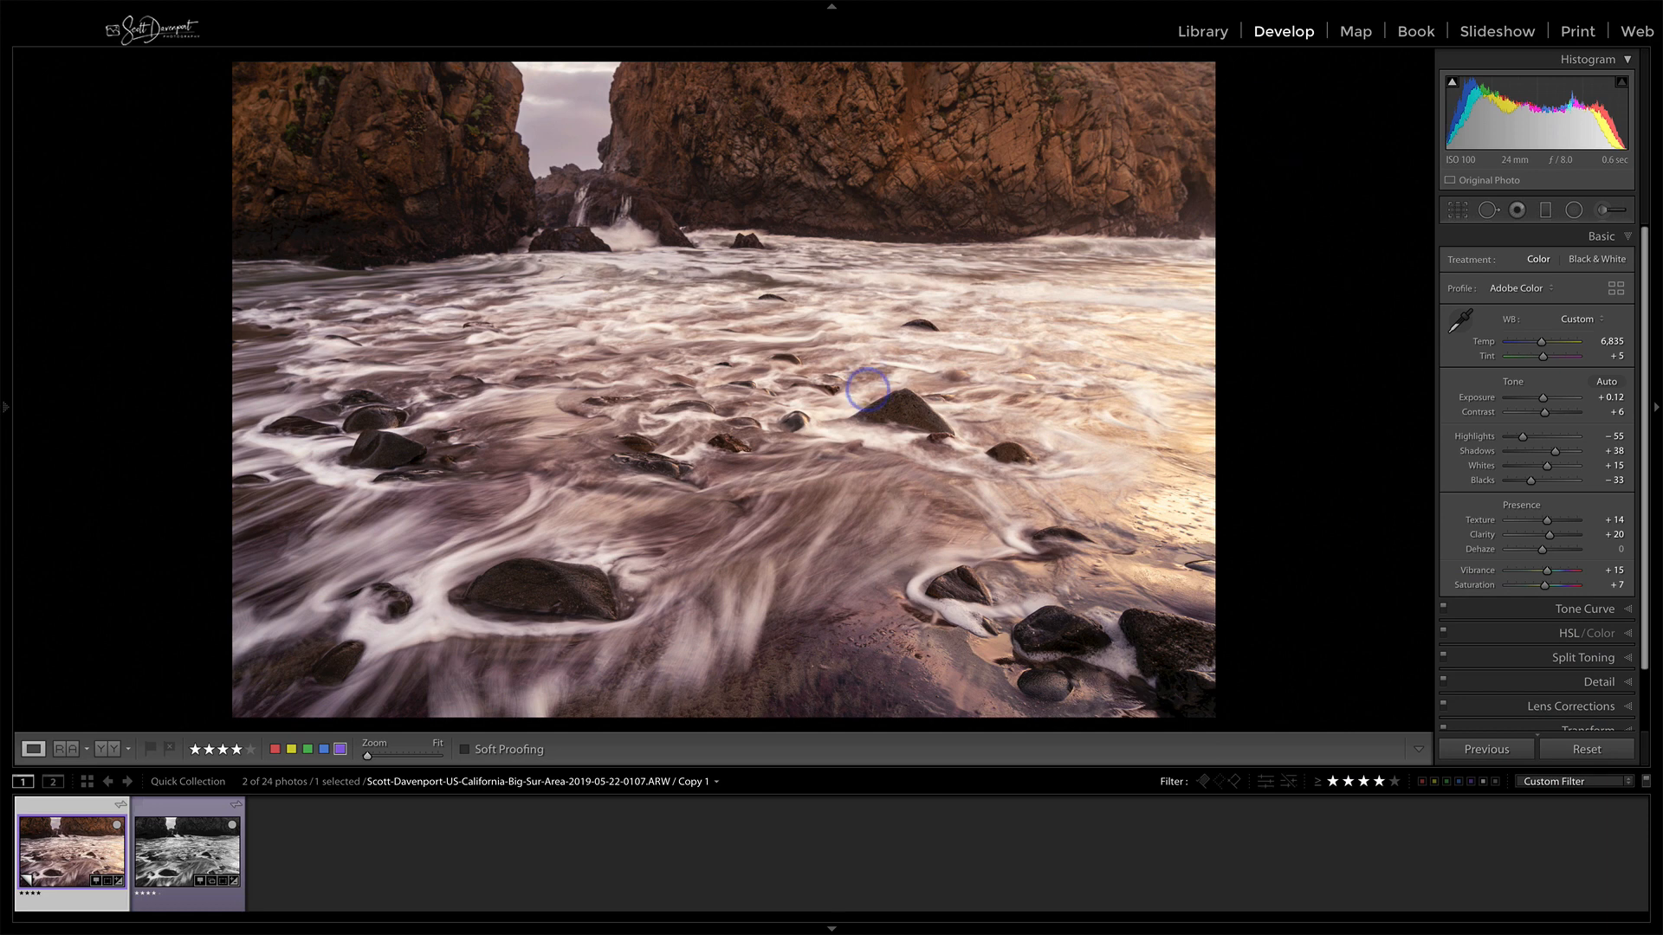
{"action": "mouse_move", "coordinate": [1238, 206]}
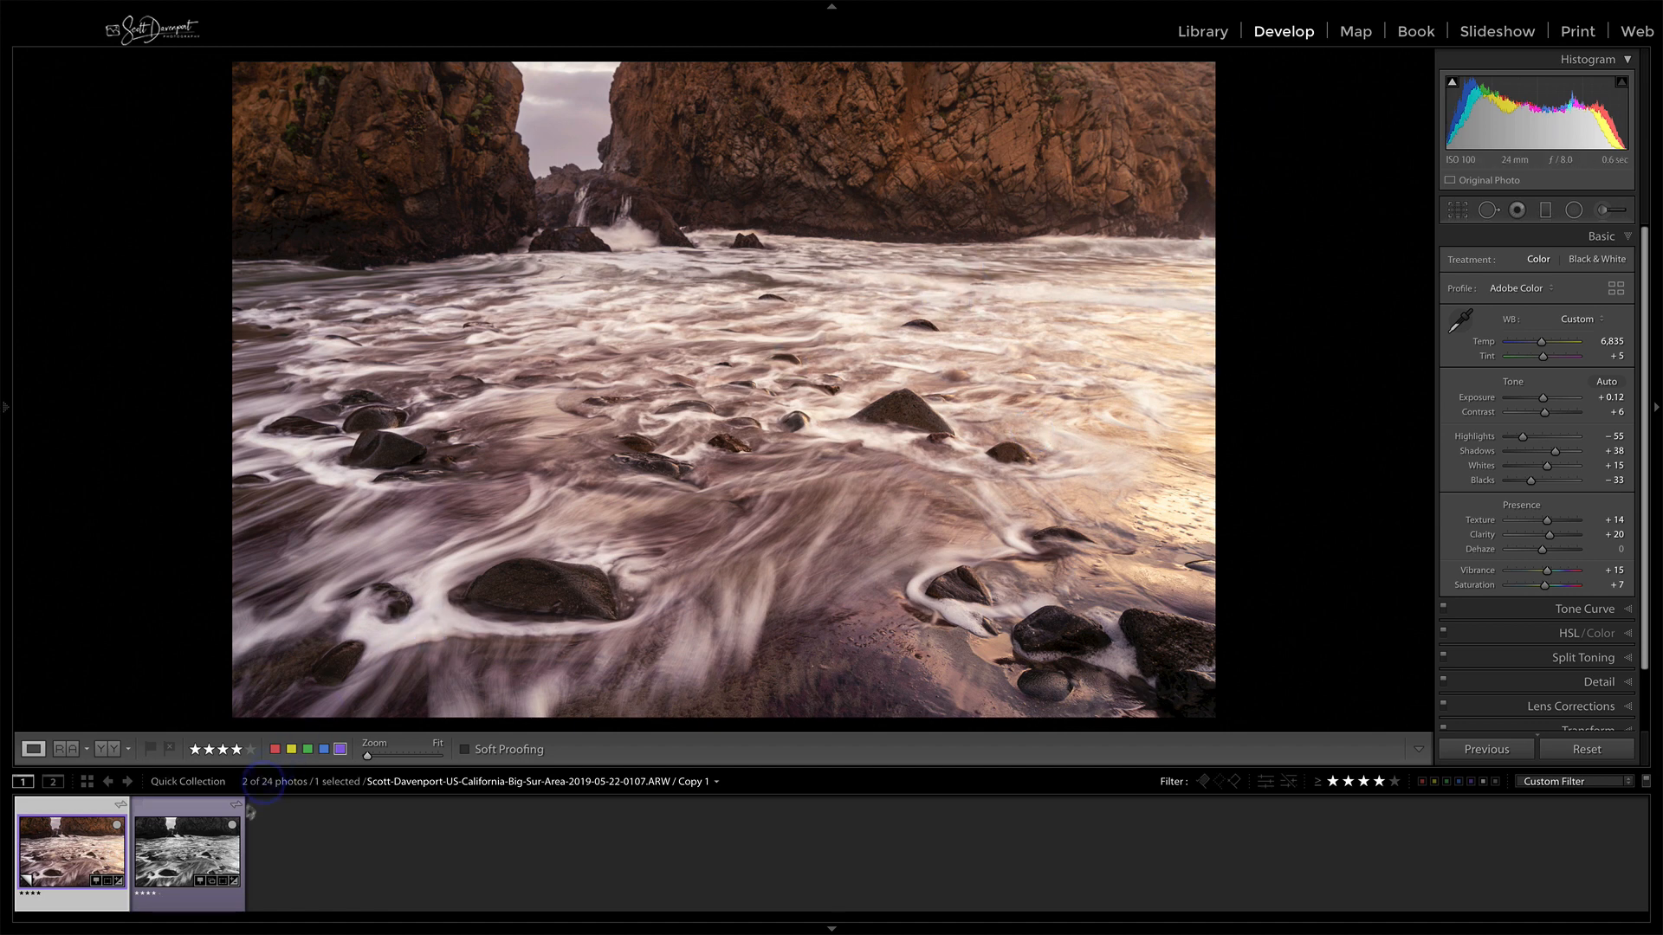
{"action": "left_click", "coordinate": [187, 854]}
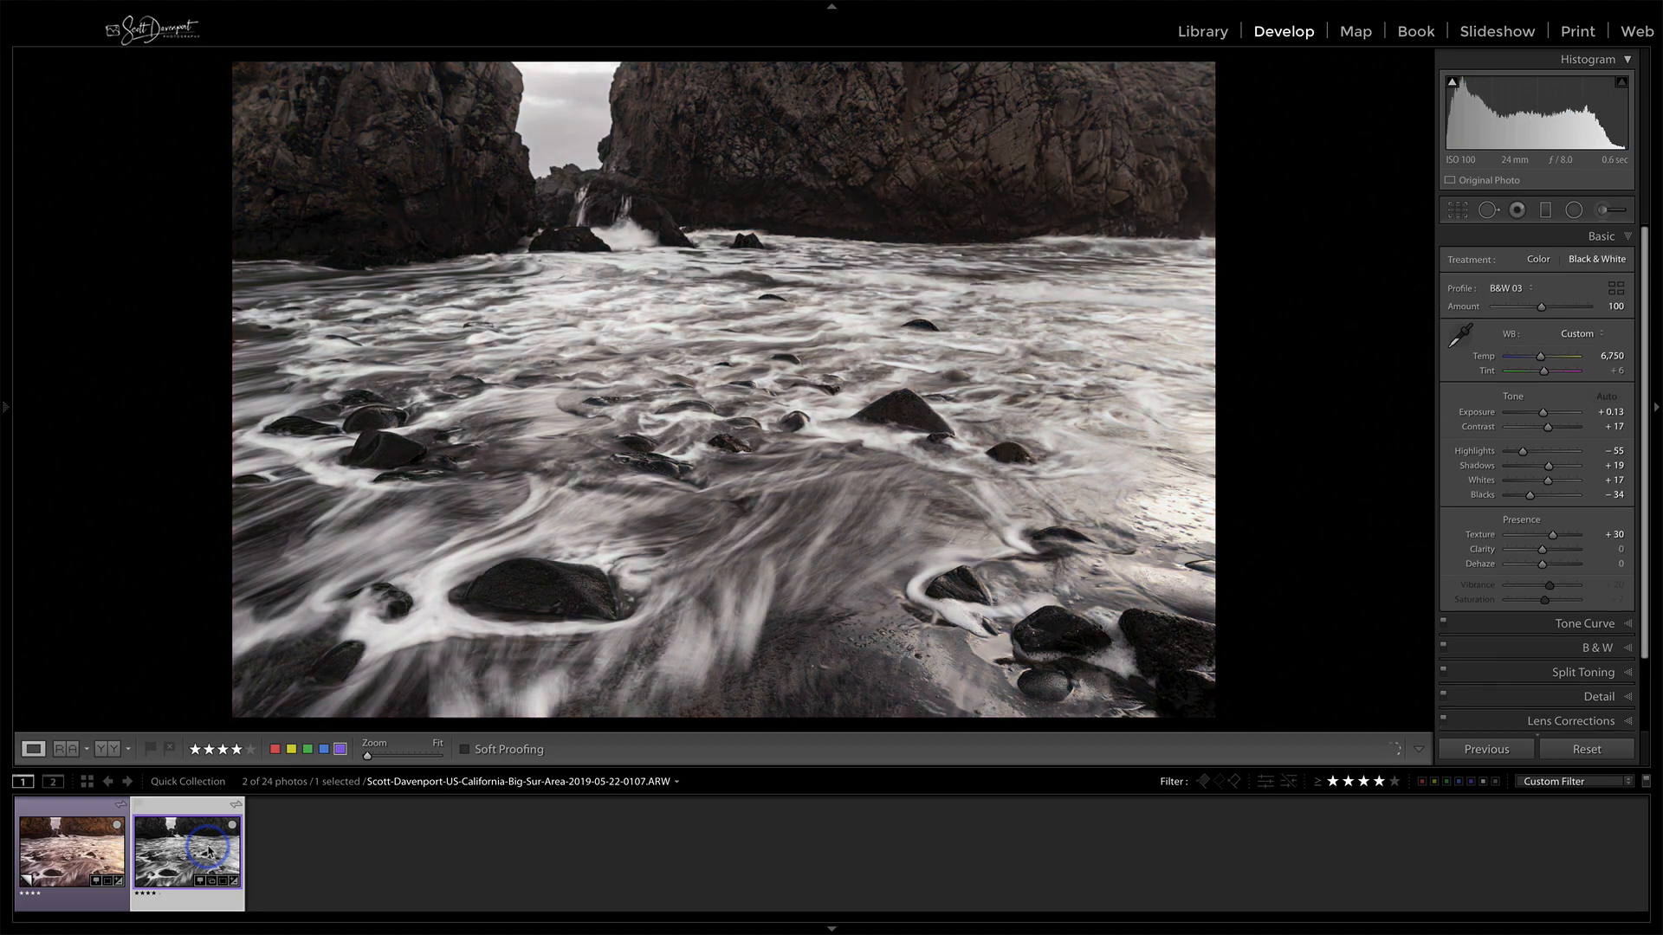